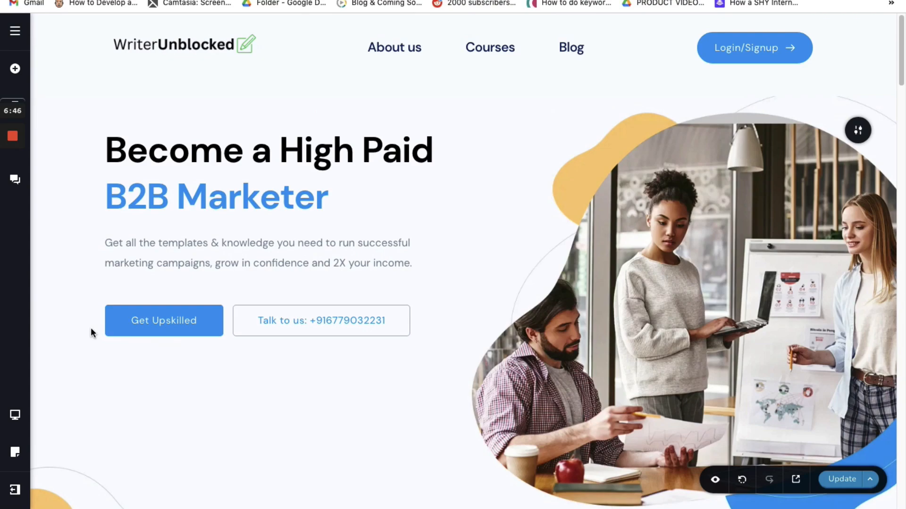
- Switch the WriterUnblocked homepage preview to the Mobile device layout
{"action": "left_click_drag", "start_coordinate": [87, 340], "coordinate": [86, 381]}
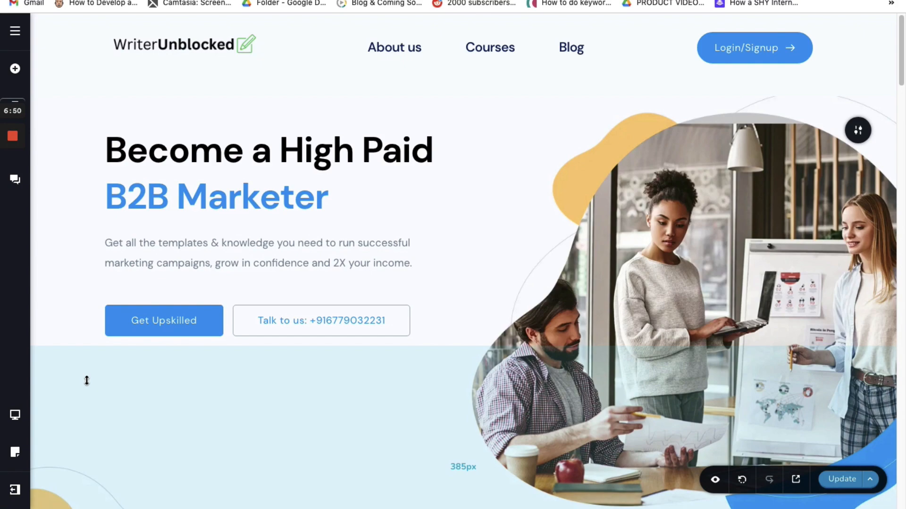
{"action": "mouse_move", "coordinate": [33, 419]}
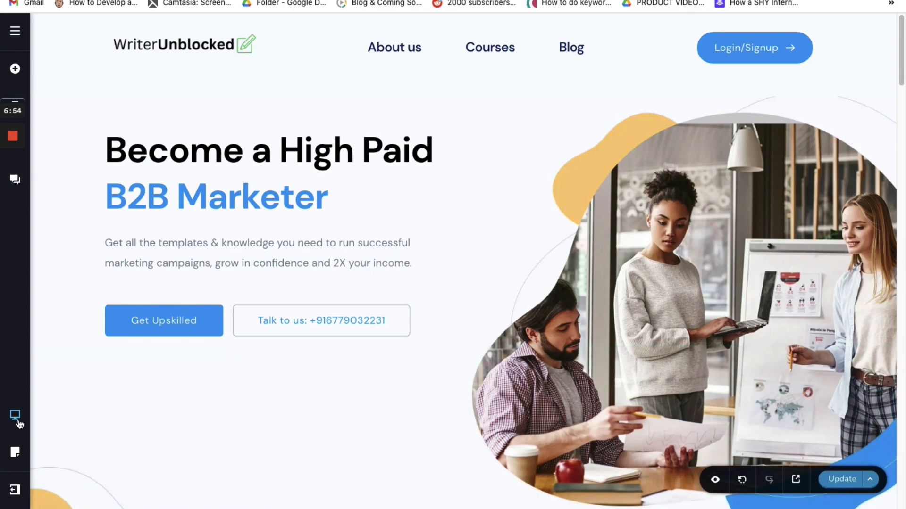
{"action": "left_click", "coordinate": [15, 415]}
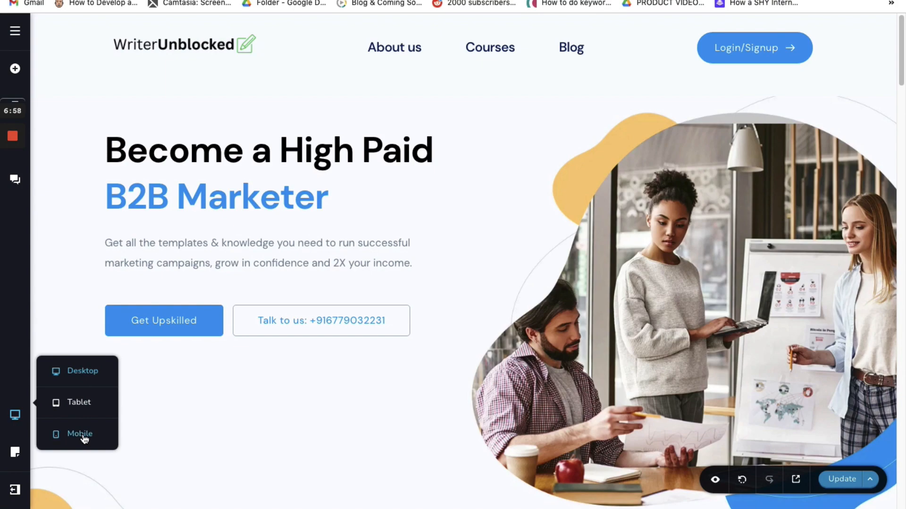
{"action": "left_click", "coordinate": [80, 434]}
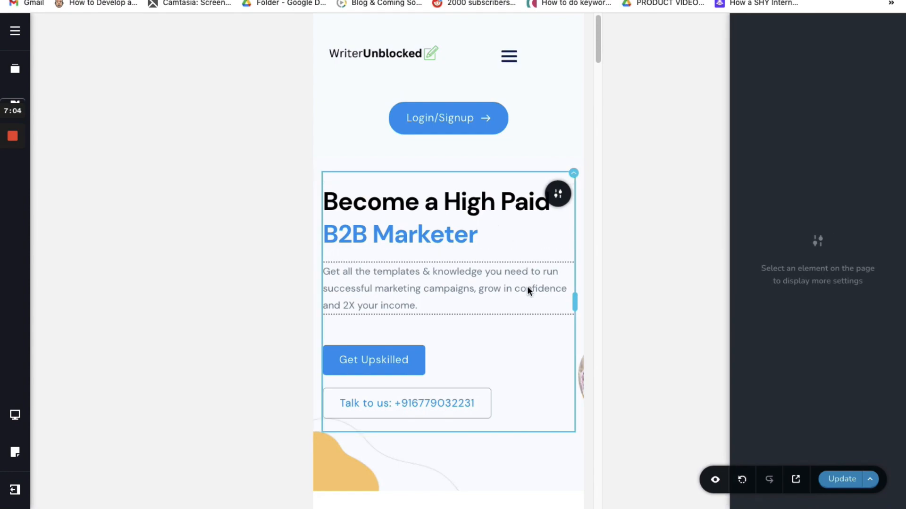
- Review the mobile page down to the footer, checking a section's width setting
{"action": "scroll", "scroll_direction": "down", "scroll_amount": 3}
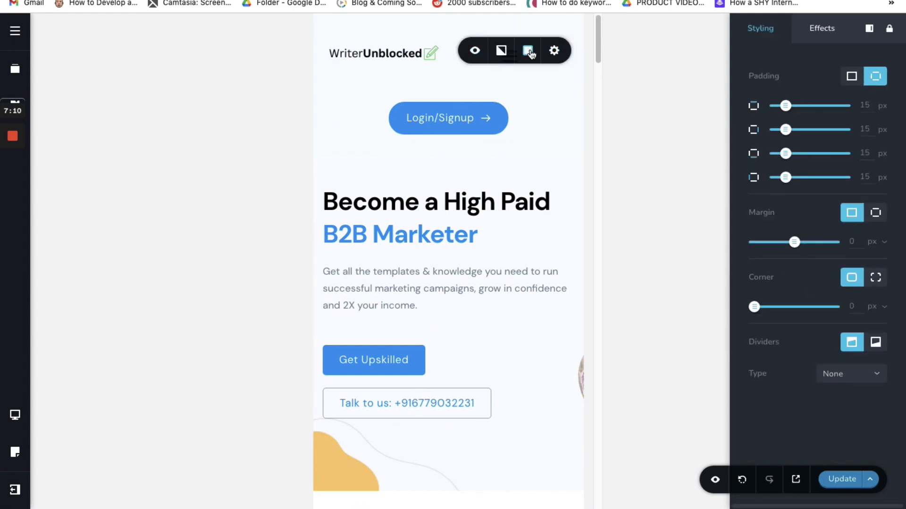
{"action": "left_click", "coordinate": [526, 50]}
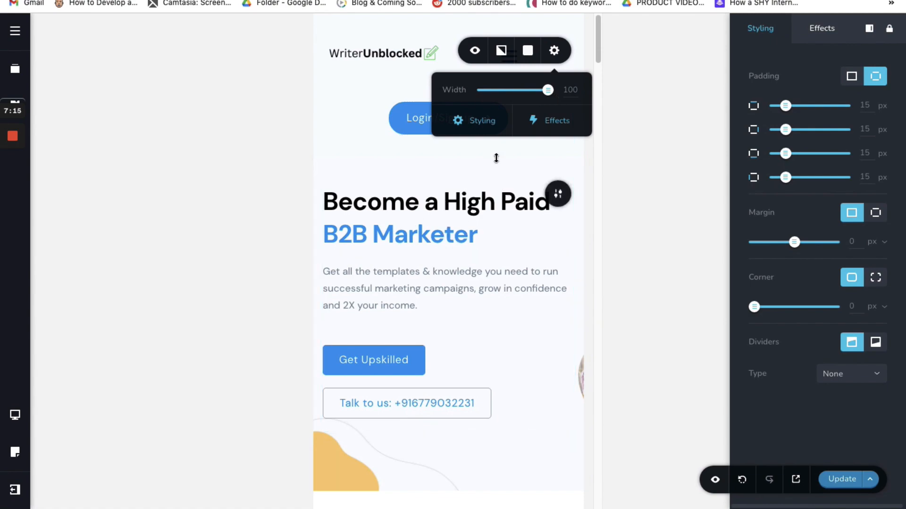
{"action": "scroll", "scroll_direction": "down", "scroll_amount": 3}
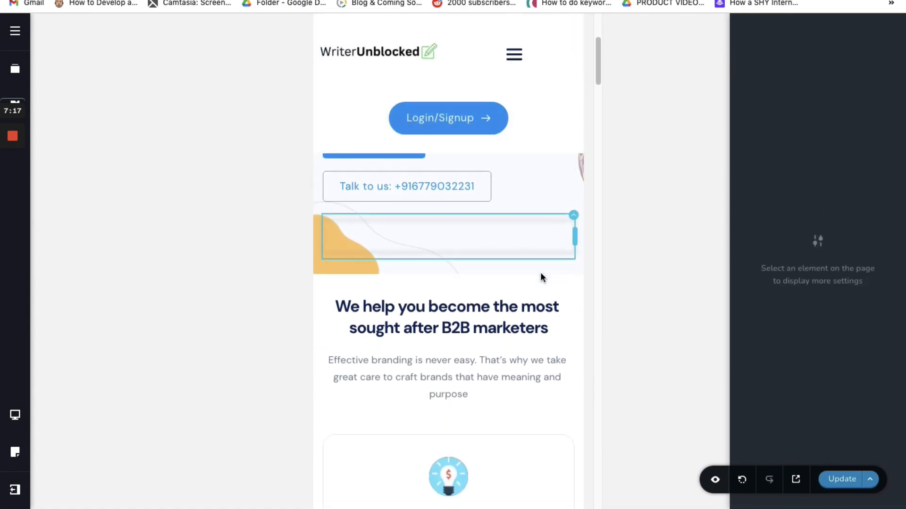
{"action": "scroll", "scroll_direction": "down", "scroll_amount": 3}
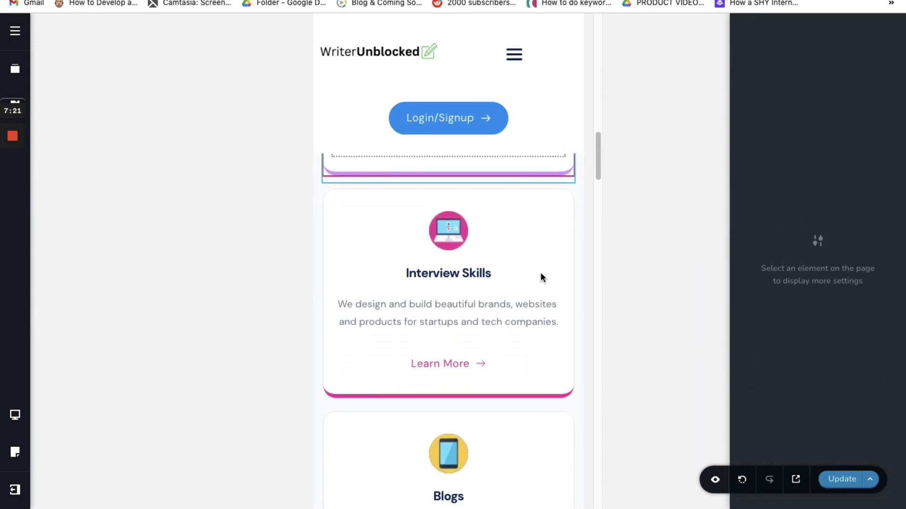
{"action": "scroll", "scroll_direction": "down", "scroll_amount": 3}
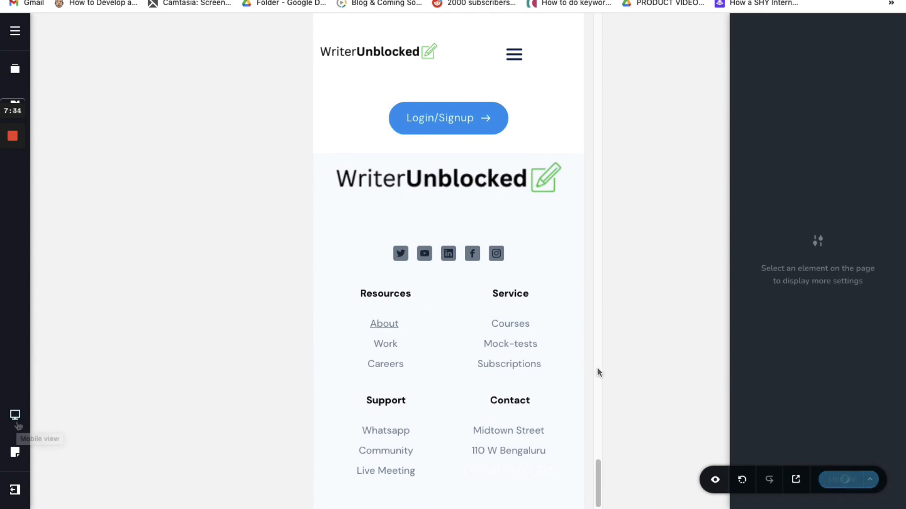
- Switch the homepage preview to the Tablet device layout
{"action": "left_click", "coordinate": [14, 415]}
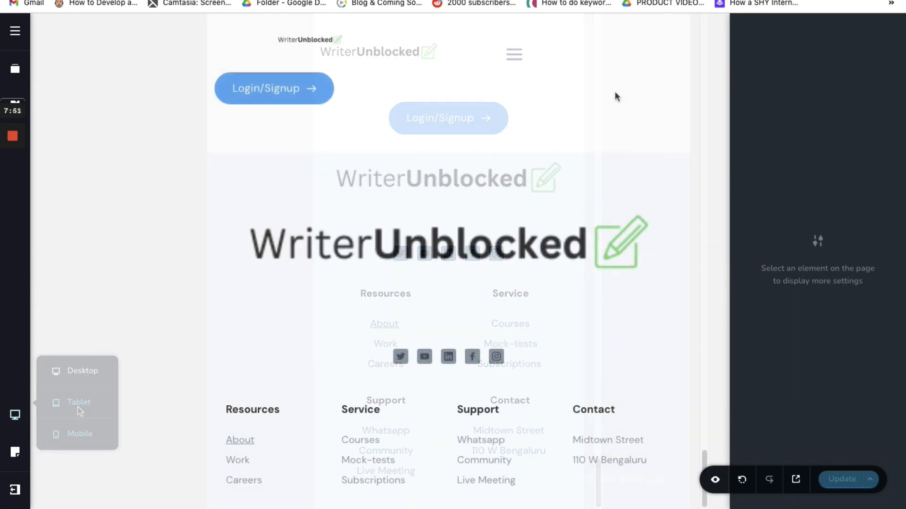
{"action": "left_click", "coordinate": [82, 371]}
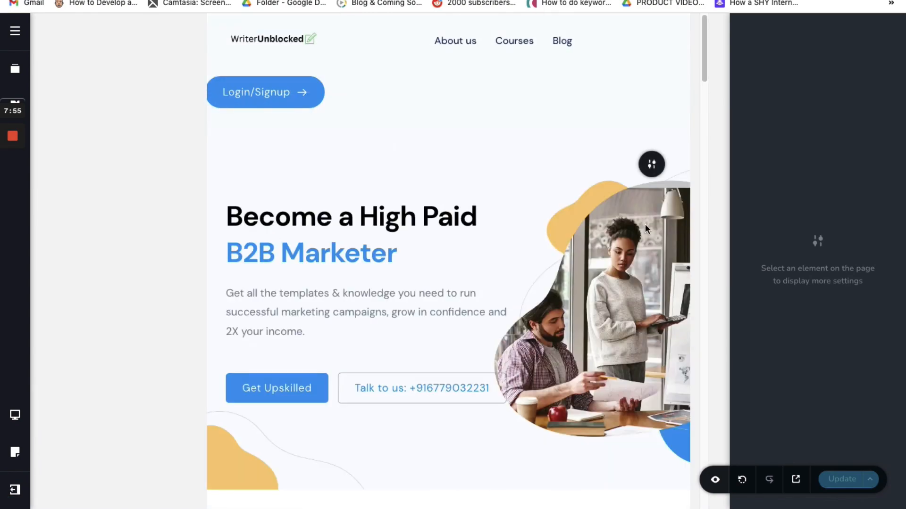
{"action": "left_click", "coordinate": [265, 92]}
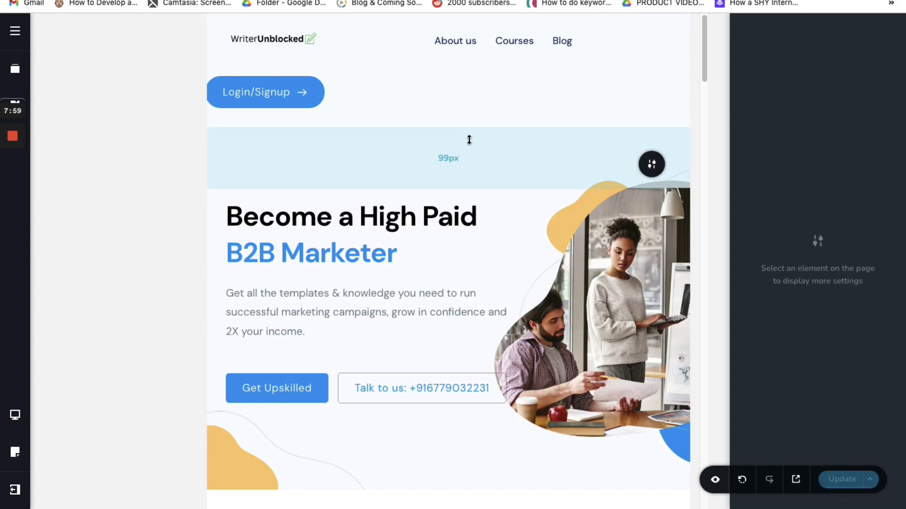
- Scroll down the tablet page and select the oversized footer logo section
{"action": "scroll", "scroll_direction": "down", "scroll_amount": 3}
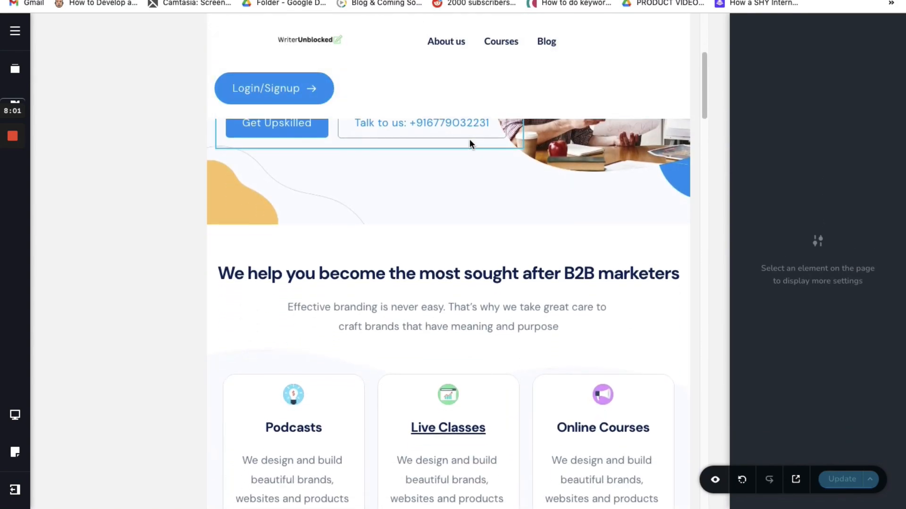
{"action": "scroll", "scroll_direction": "down", "scroll_amount": 3}
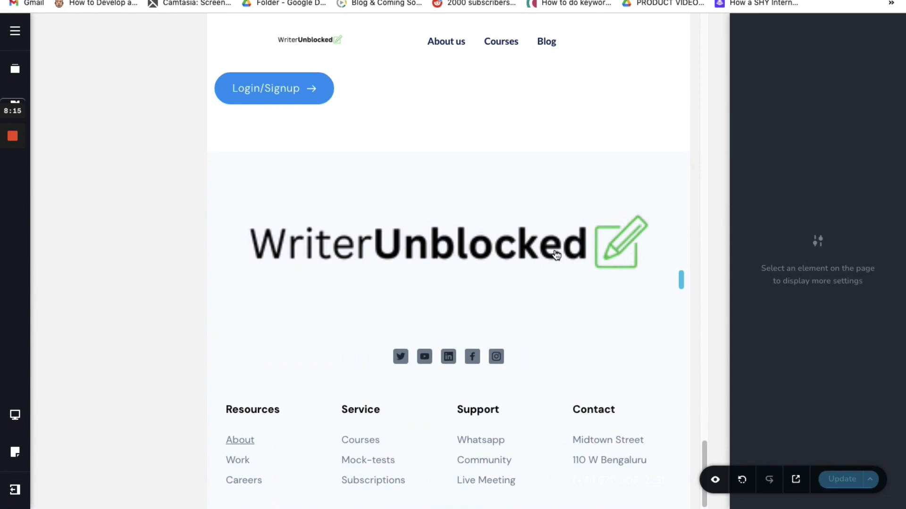
{"action": "left_click", "coordinate": [525, 243]}
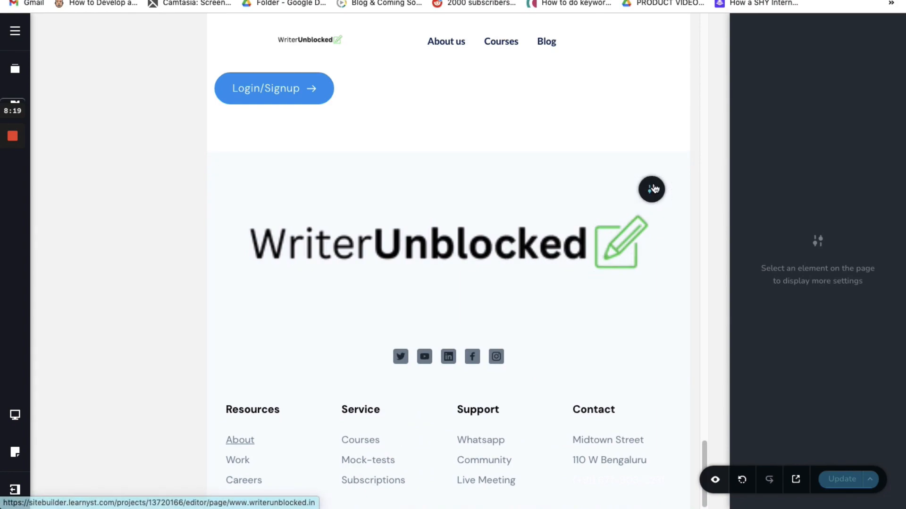
- Reduce the tablet footer logo section's Width from 100 to about 63
{"action": "left_click", "coordinate": [648, 189]}
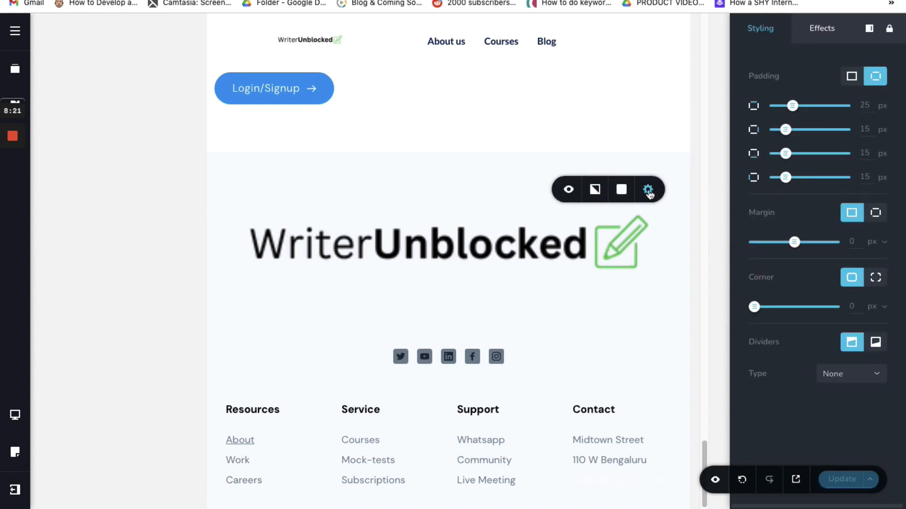
{"action": "left_click", "coordinate": [646, 190]}
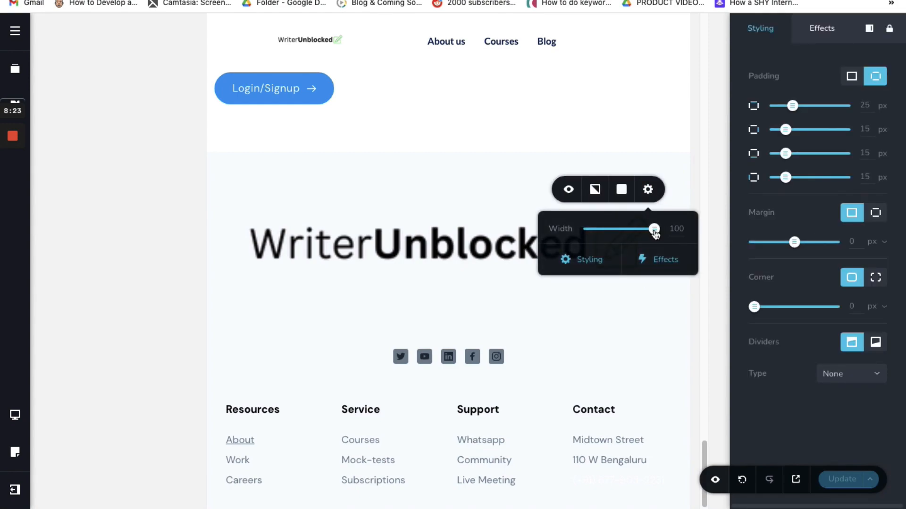
{"action": "left_click_drag", "start_coordinate": [654, 229], "coordinate": [635, 232]}
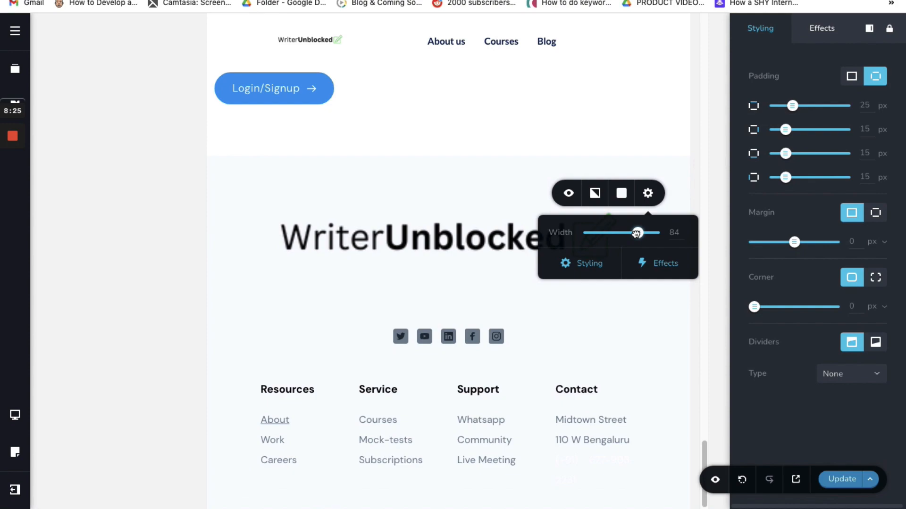
{"action": "left_click_drag", "start_coordinate": [638, 232], "coordinate": [634, 235]}
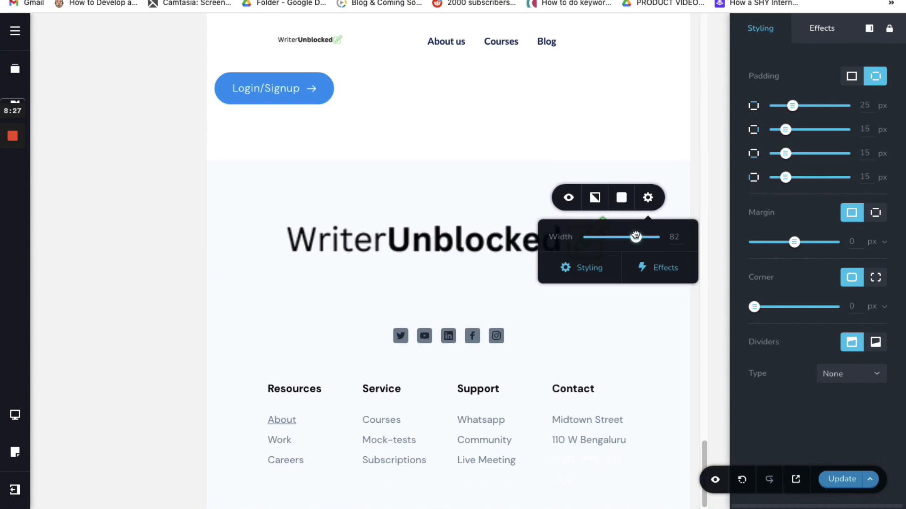
{"action": "left_click_drag", "start_coordinate": [635, 236], "coordinate": [625, 229]}
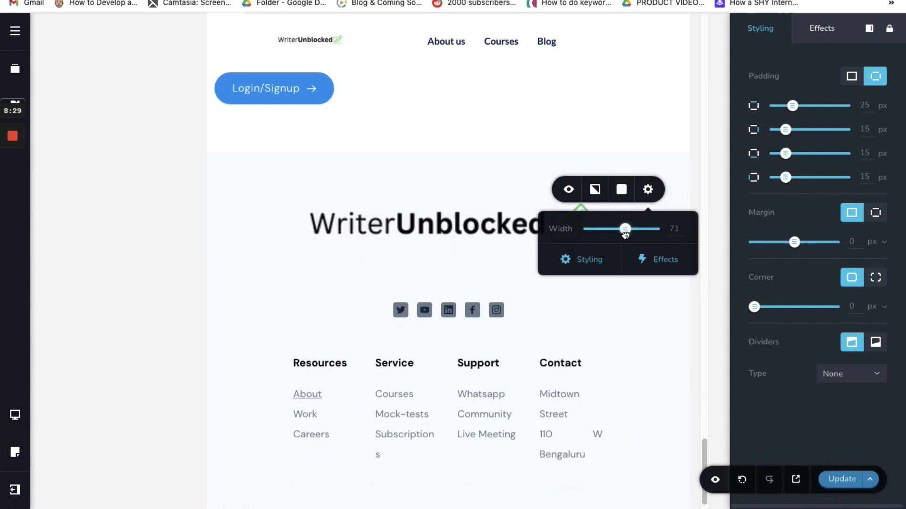
{"action": "left_click_drag", "start_coordinate": [623, 228], "coordinate": [617, 229]}
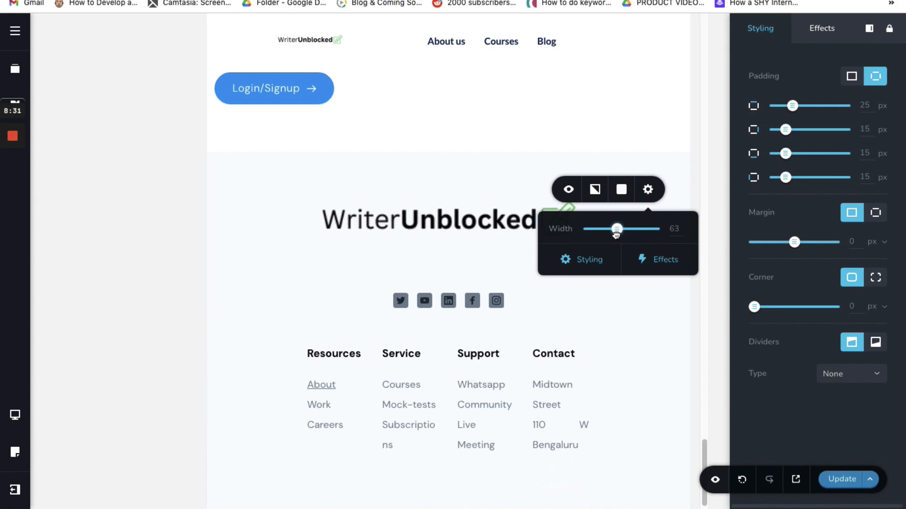
{"action": "left_click_drag", "start_coordinate": [616, 229], "coordinate": [623, 236]}
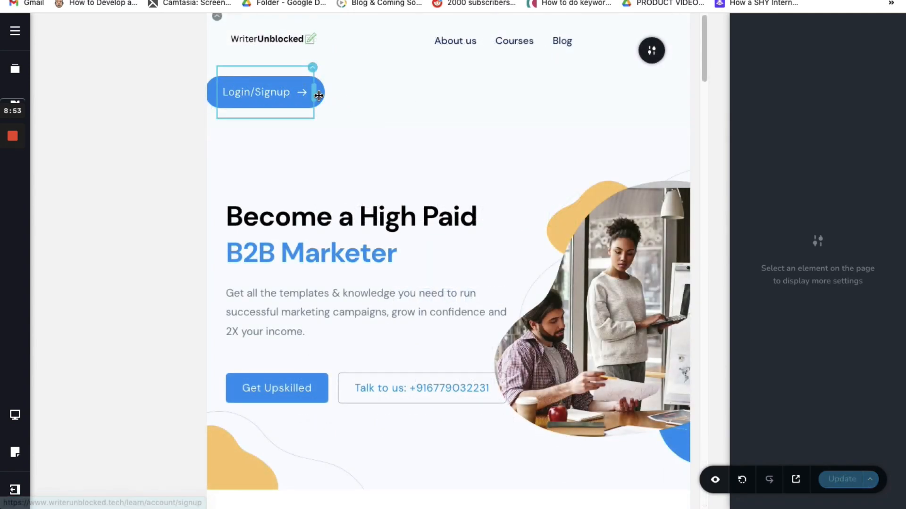
- Set the tablet Login/Signup container's Width from 20.8% to about 29.5%
{"action": "left_click", "coordinate": [263, 92]}
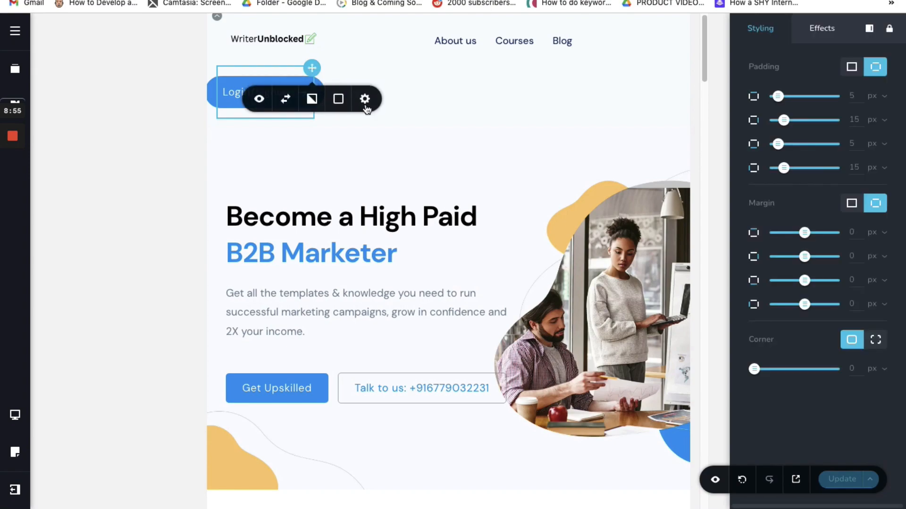
{"action": "left_click", "coordinate": [364, 99]}
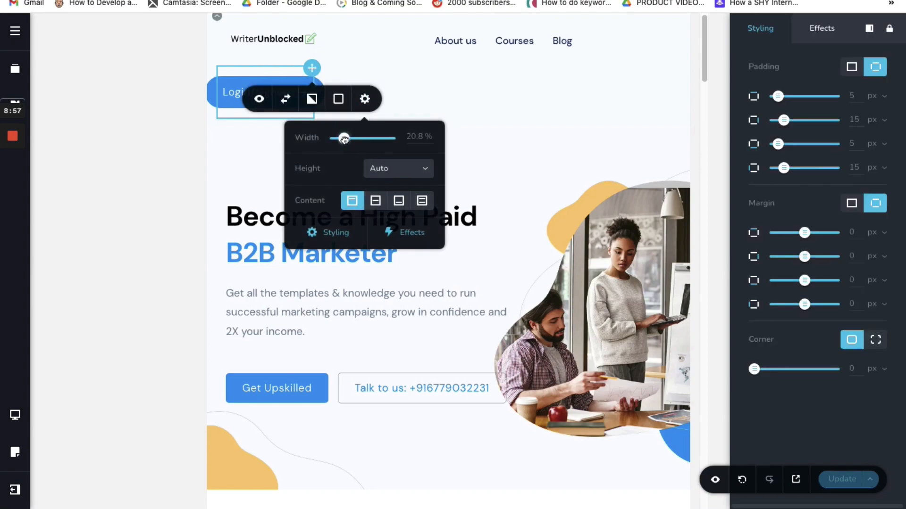
{"action": "left_click_drag", "start_coordinate": [342, 138], "coordinate": [349, 138]}
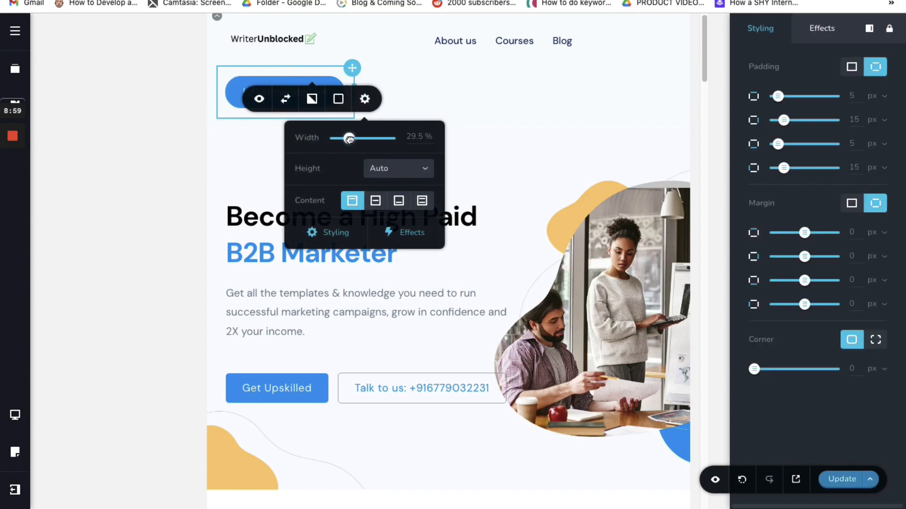
{"action": "left_click_drag", "start_coordinate": [348, 138], "coordinate": [346, 139]}
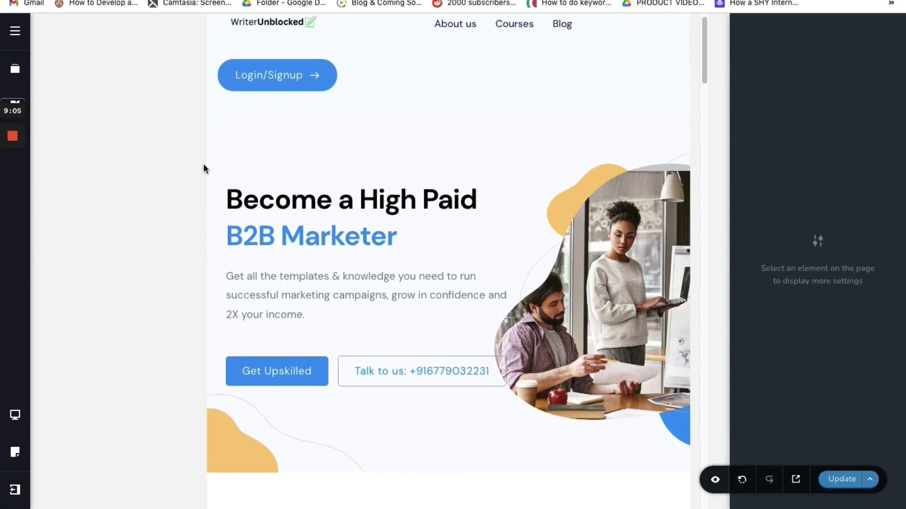
{"action": "scroll", "scroll_direction": "down", "scroll_amount": 3}
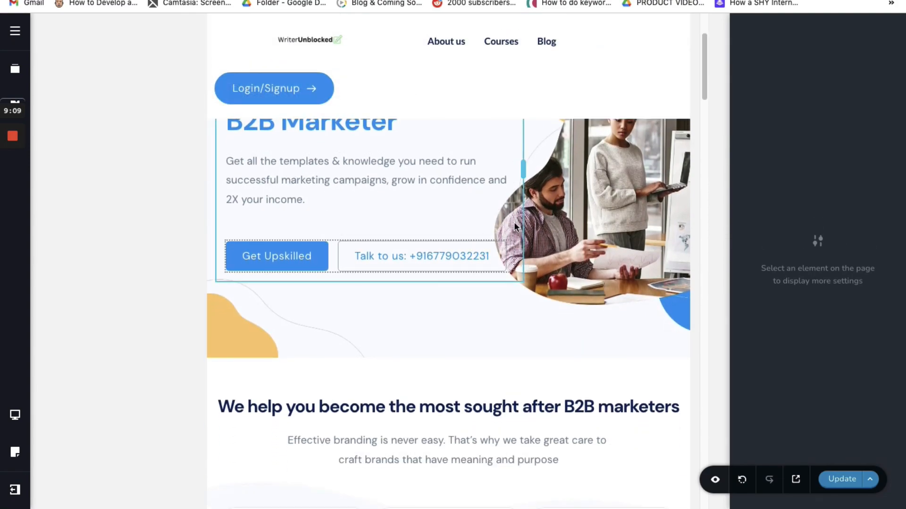
{"action": "scroll", "scroll_direction": "down", "scroll_amount": 3}
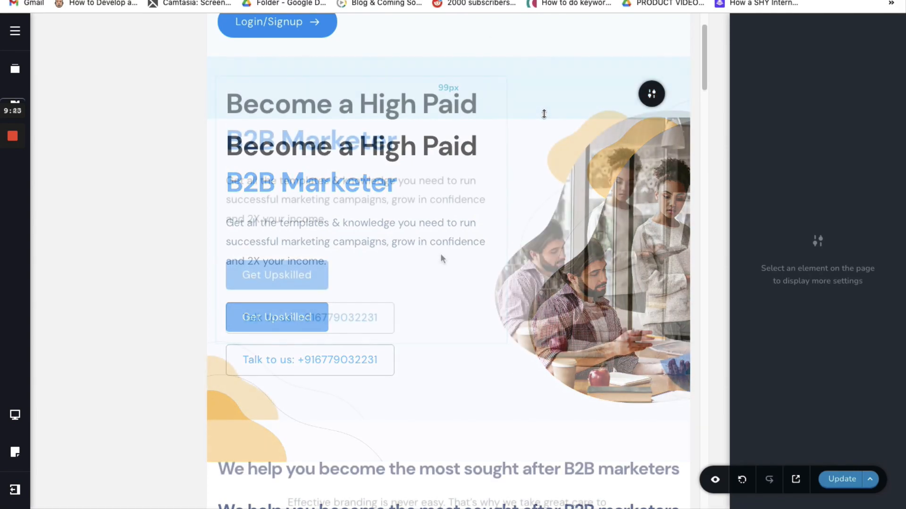
{"action": "scroll", "scroll_direction": "down", "scroll_amount": 3}
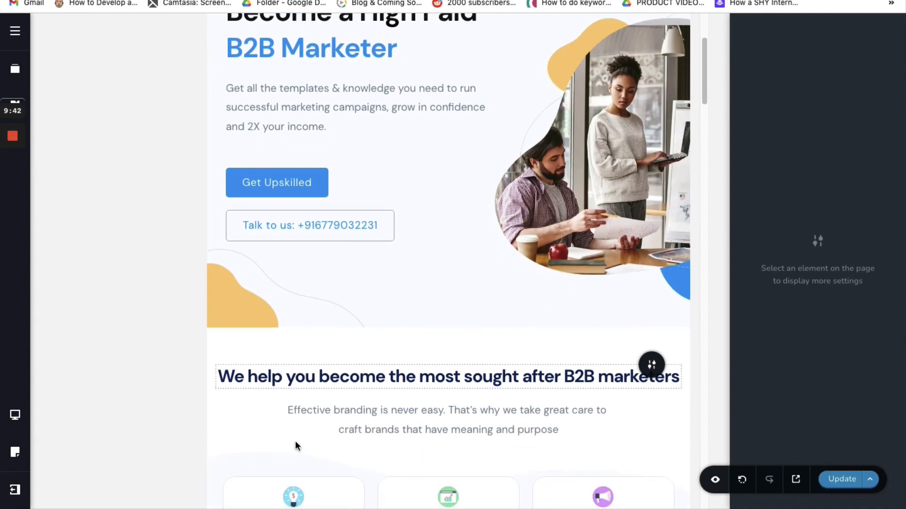
{"action": "scroll", "scroll_direction": "down", "scroll_amount": 3}
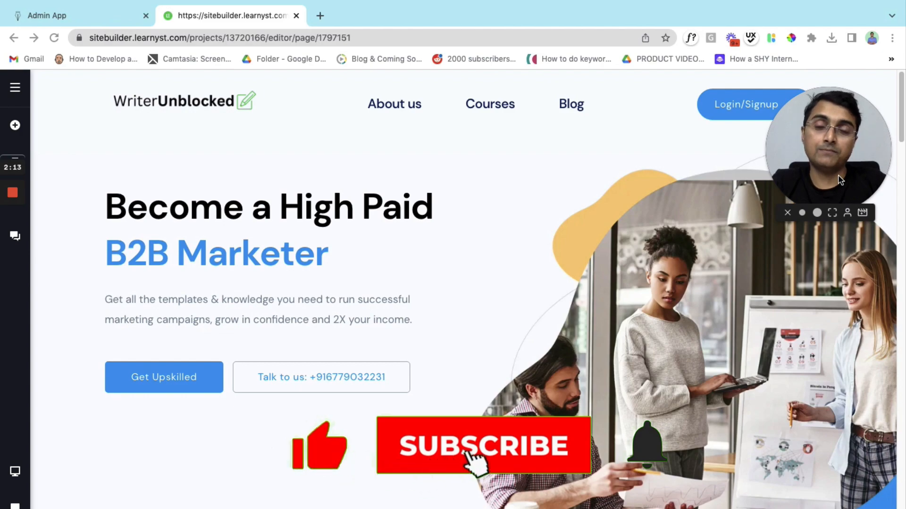
{"action": "left_click", "coordinate": [483, 445]}
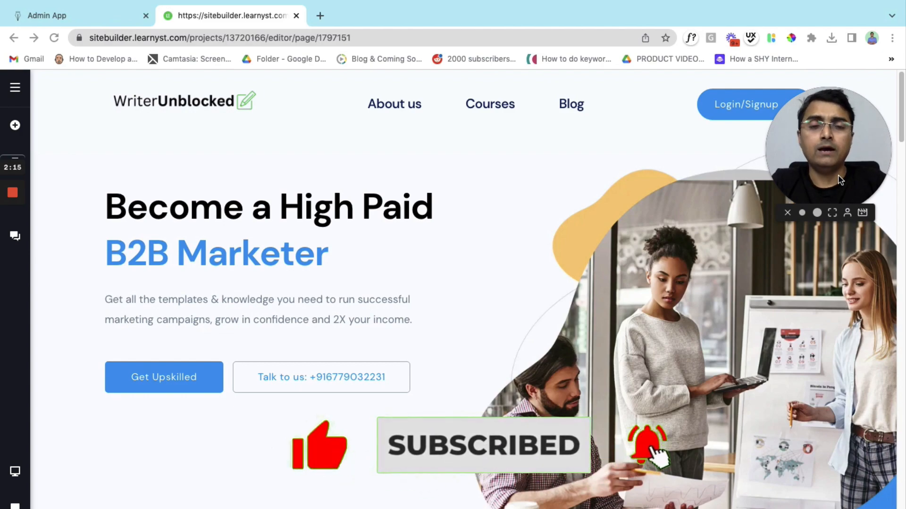